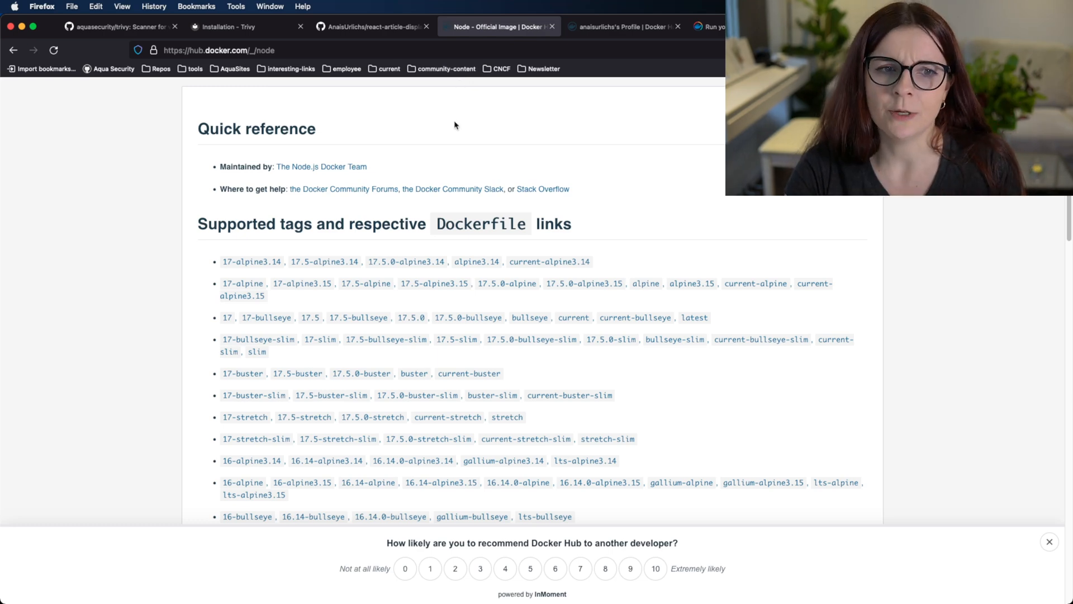
mouse_move(445, 152)
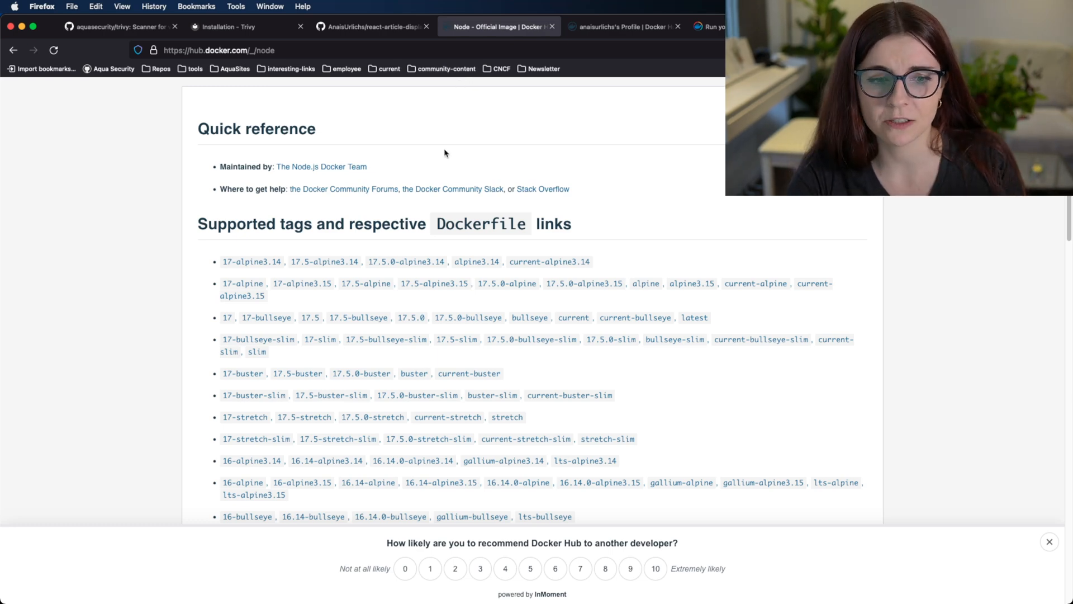
scroll("up", 3)
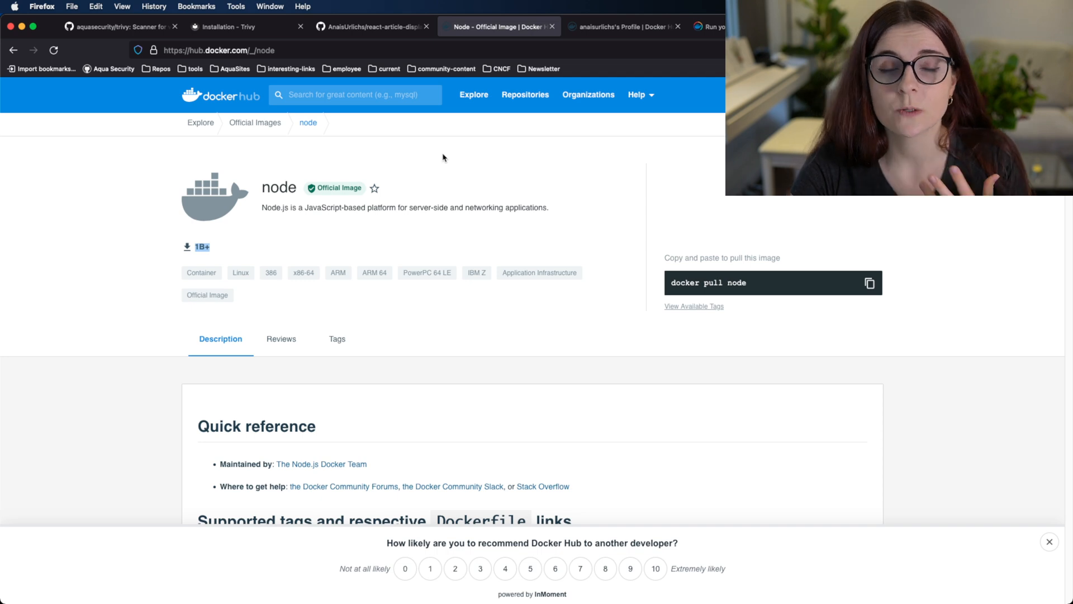
mouse_move(423, 183)
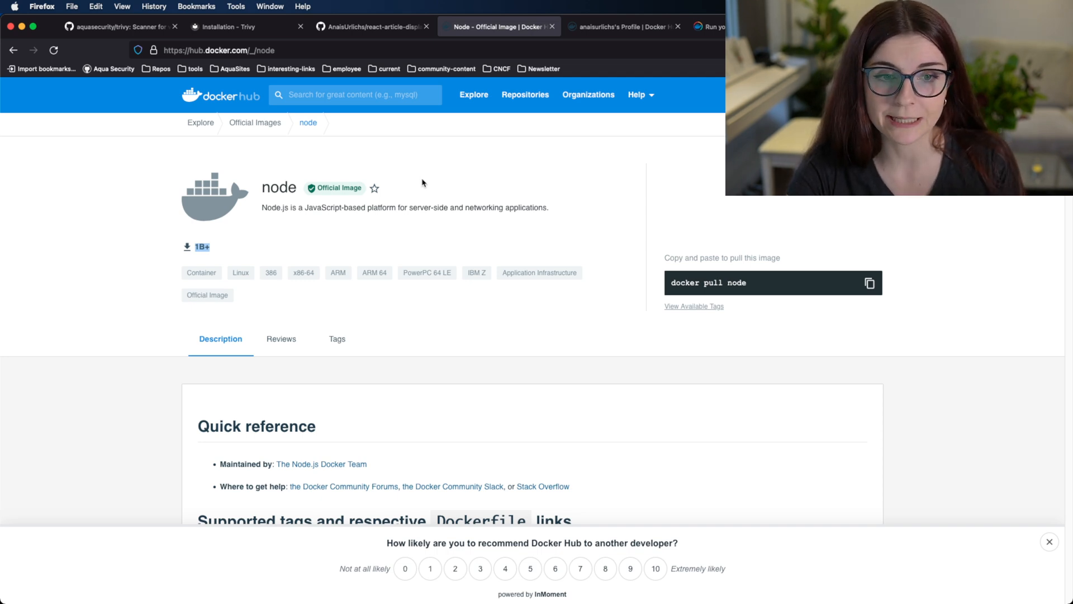